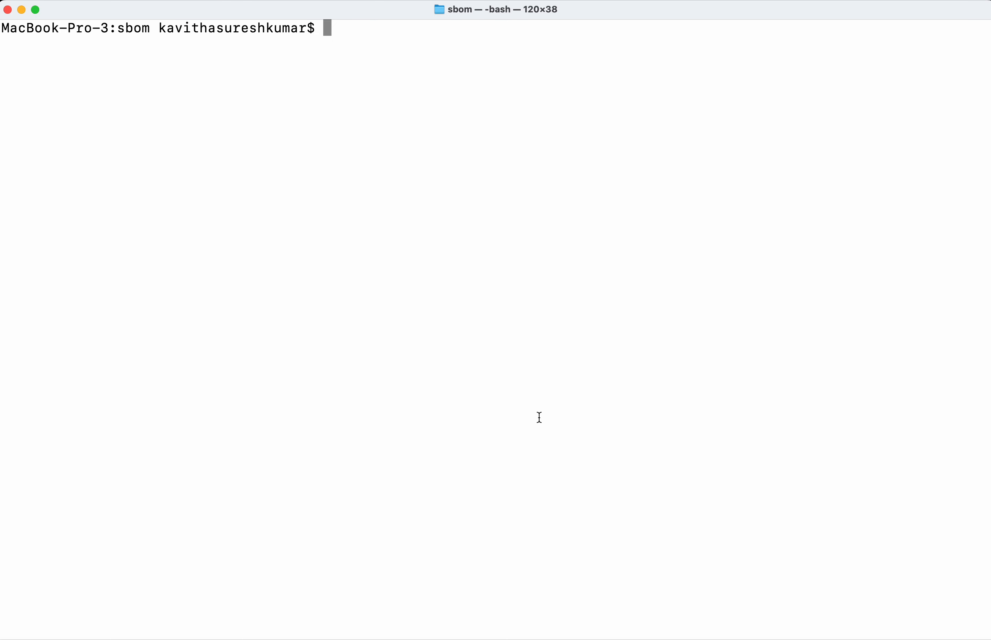
type("tr")
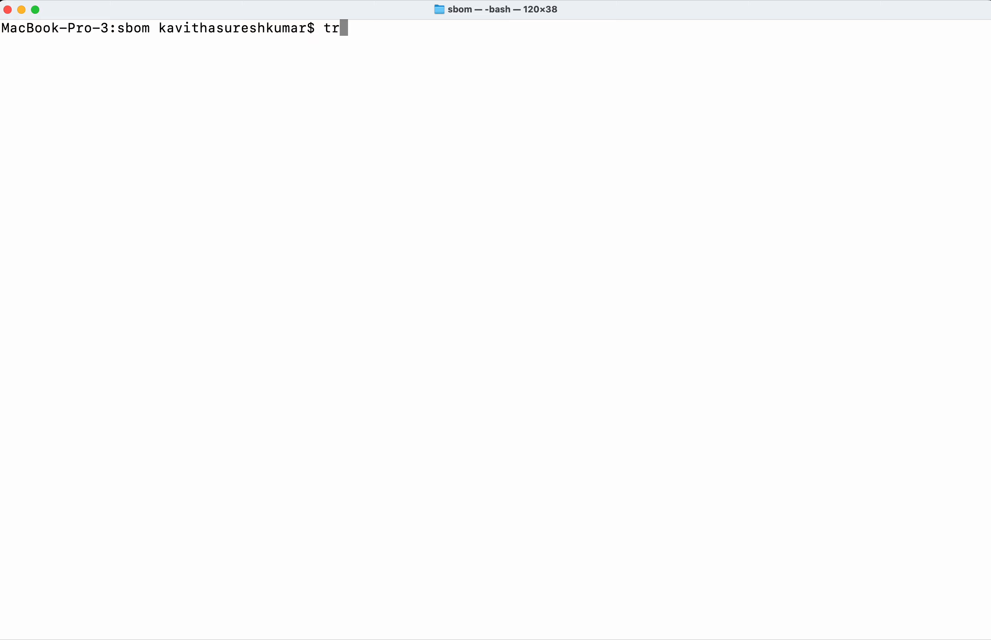
type("ivy version")
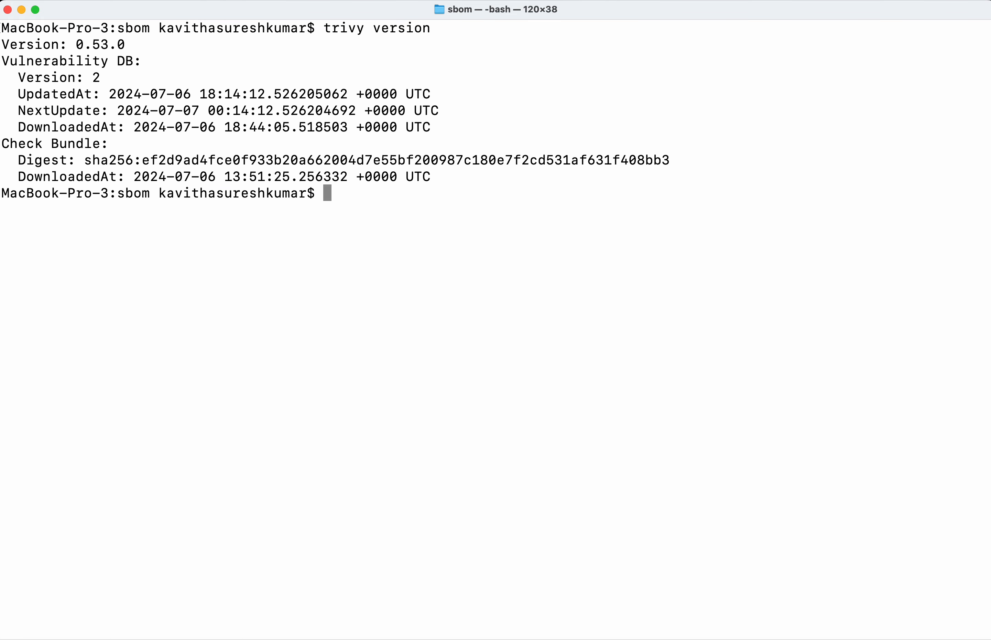
type("trivy")
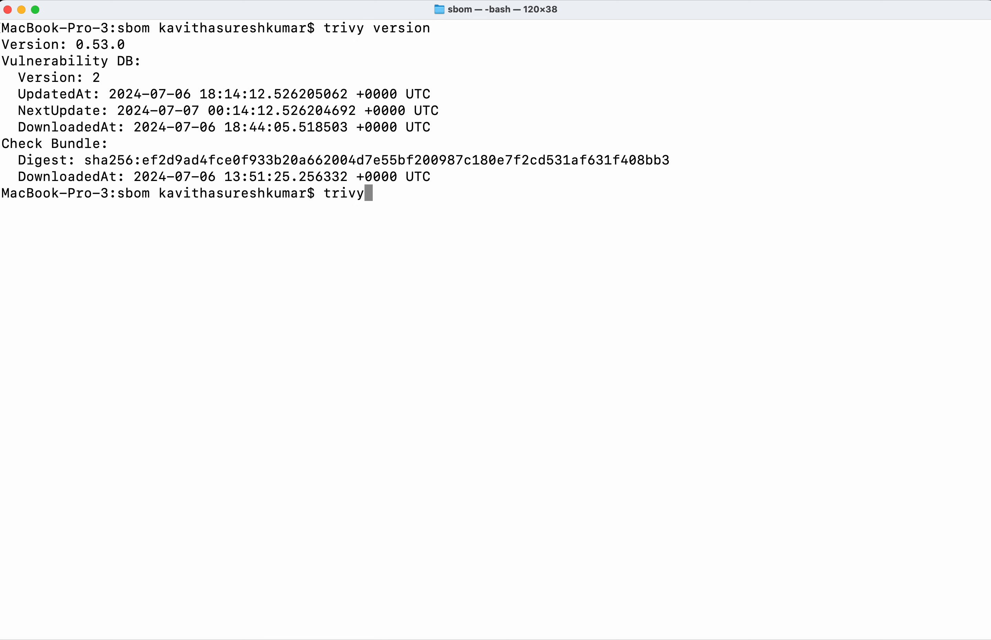
type("image -")
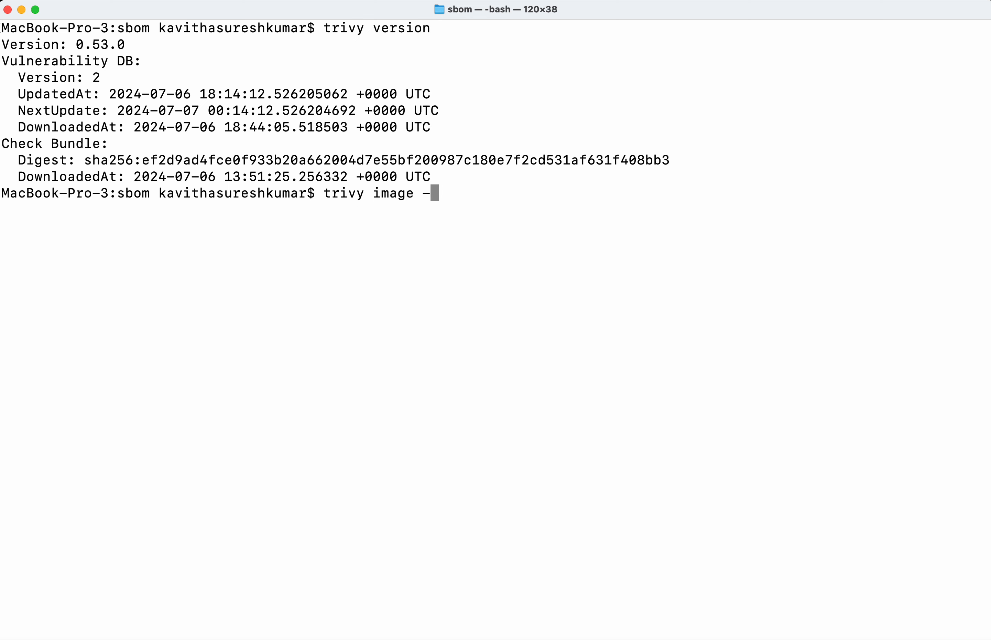
type("-format")
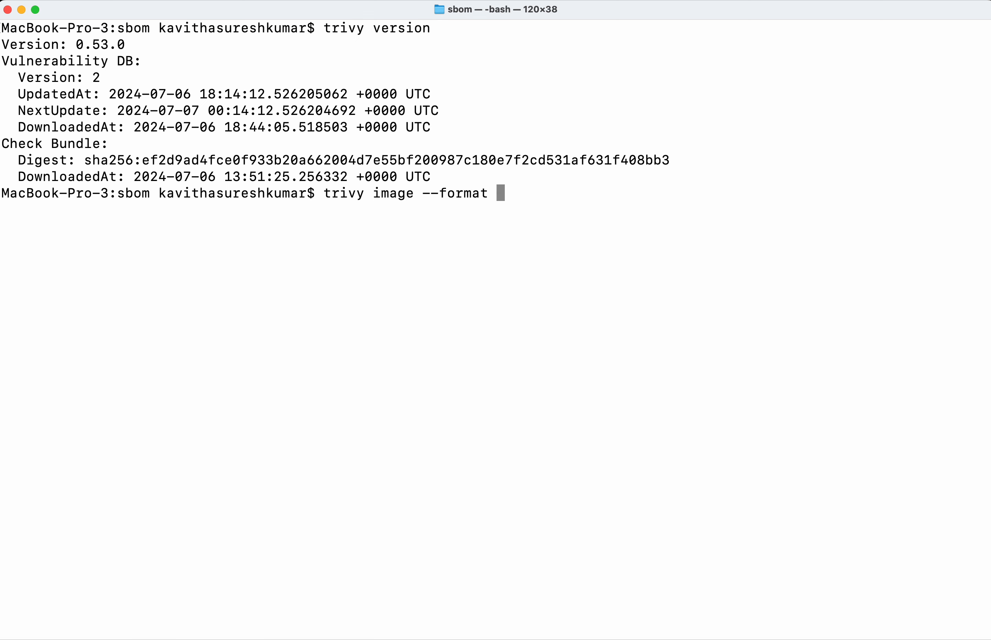
type("spdx")
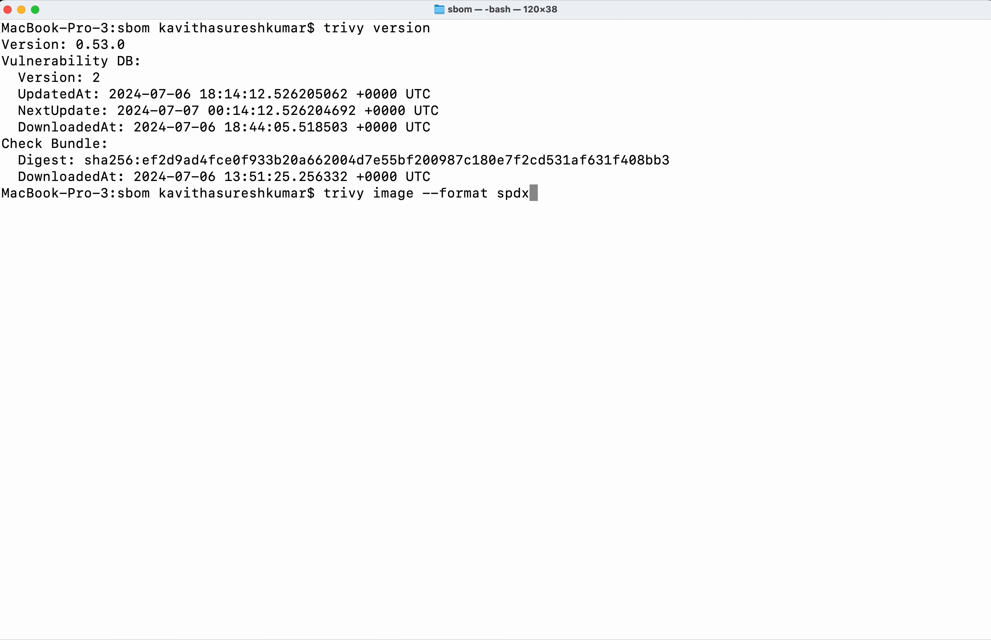
type("-json")
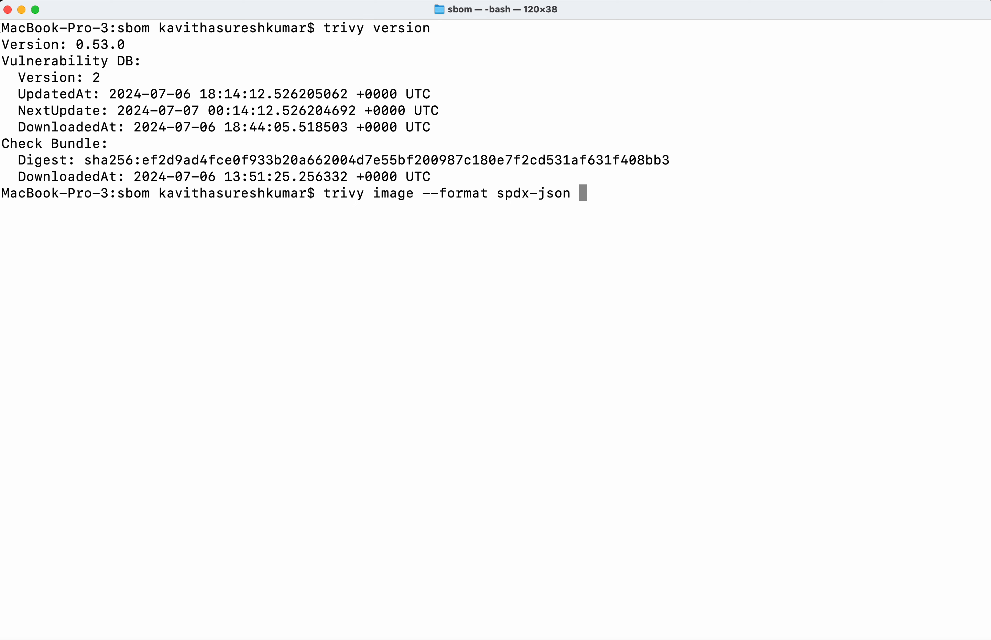
type("ngin")
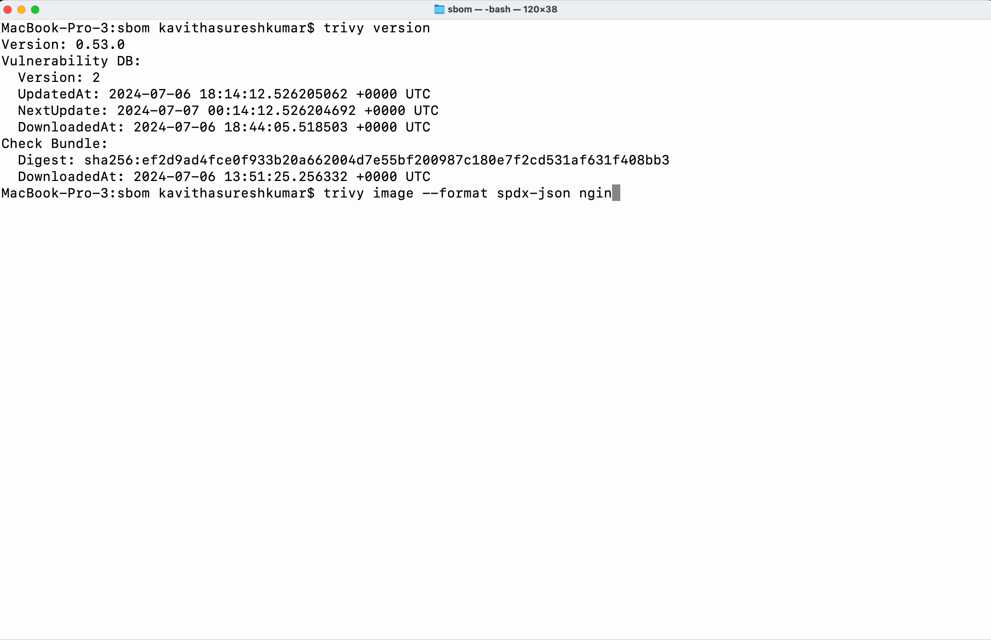
type("x")
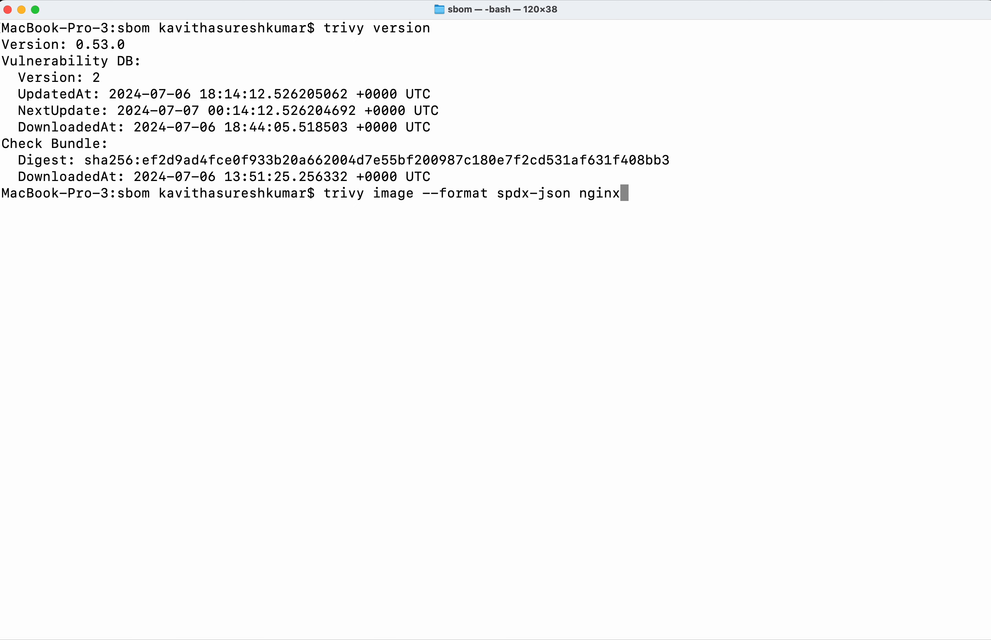
type(":alpi")
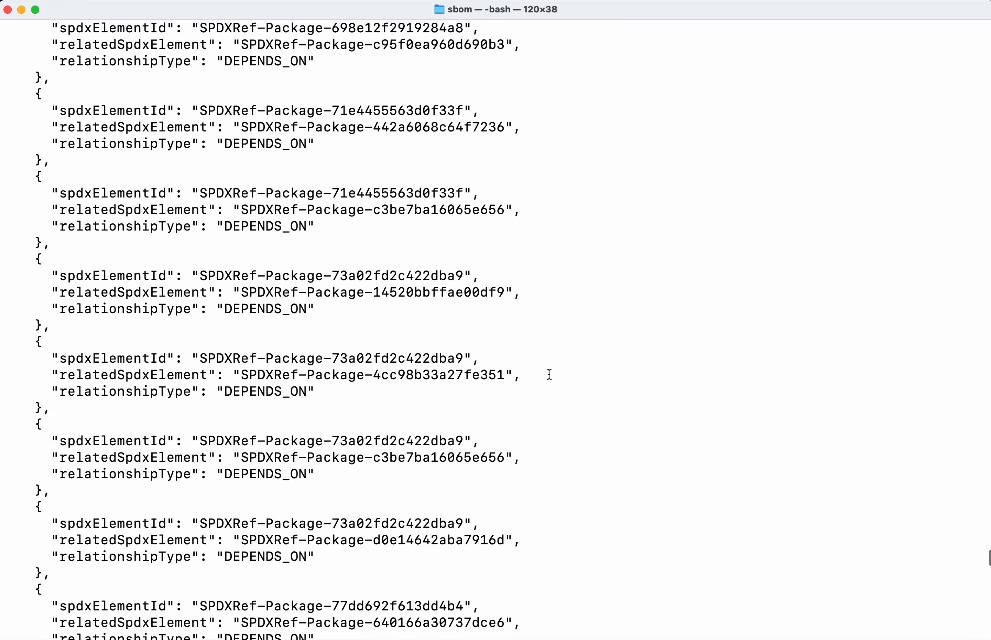
scroll("down", 3)
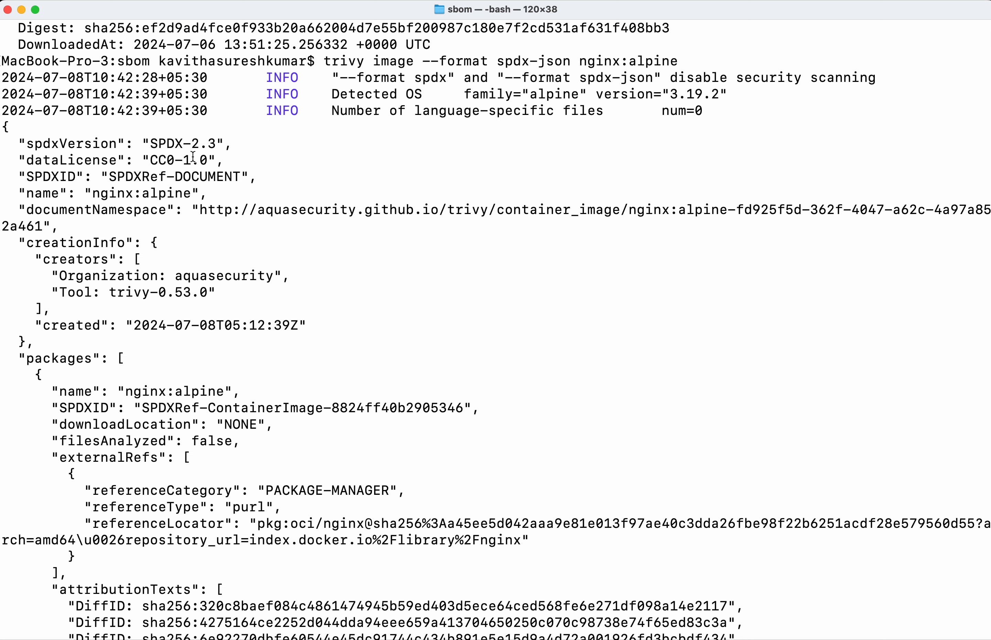
mouse_move(183, 179)
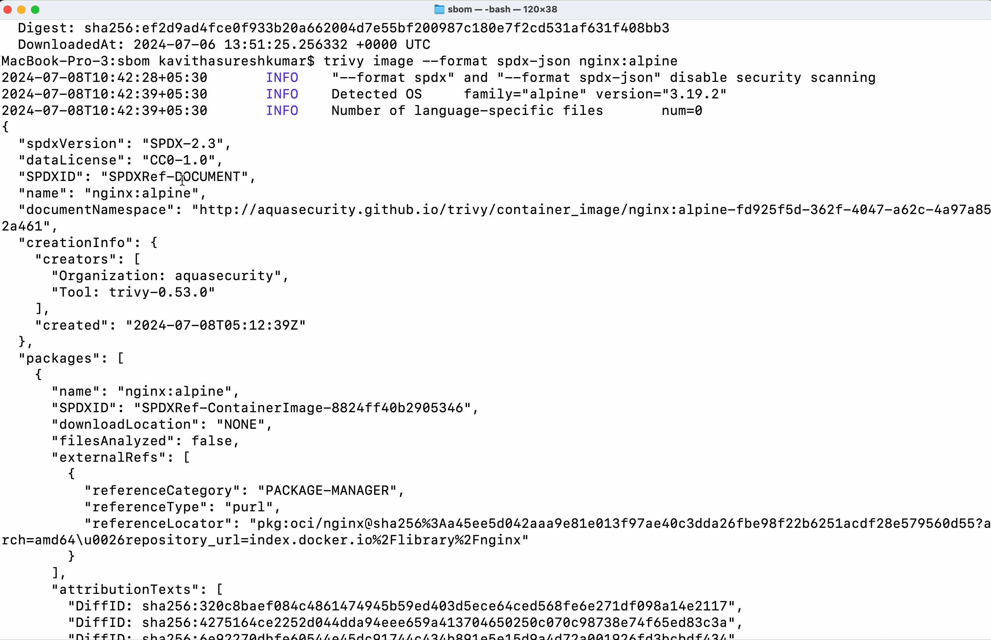
mouse_move(214, 215)
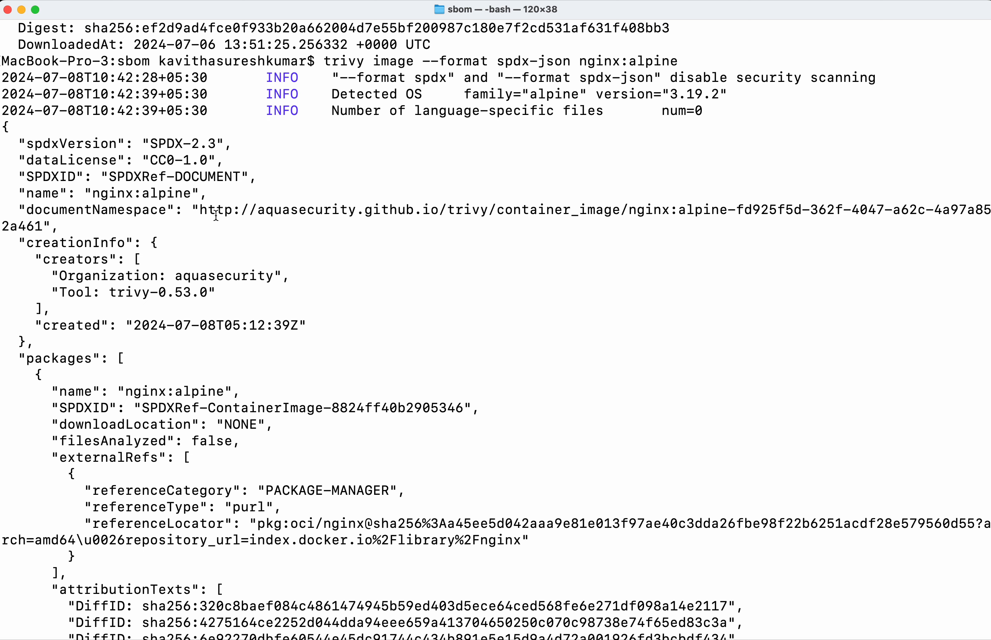
mouse_move(246, 316)
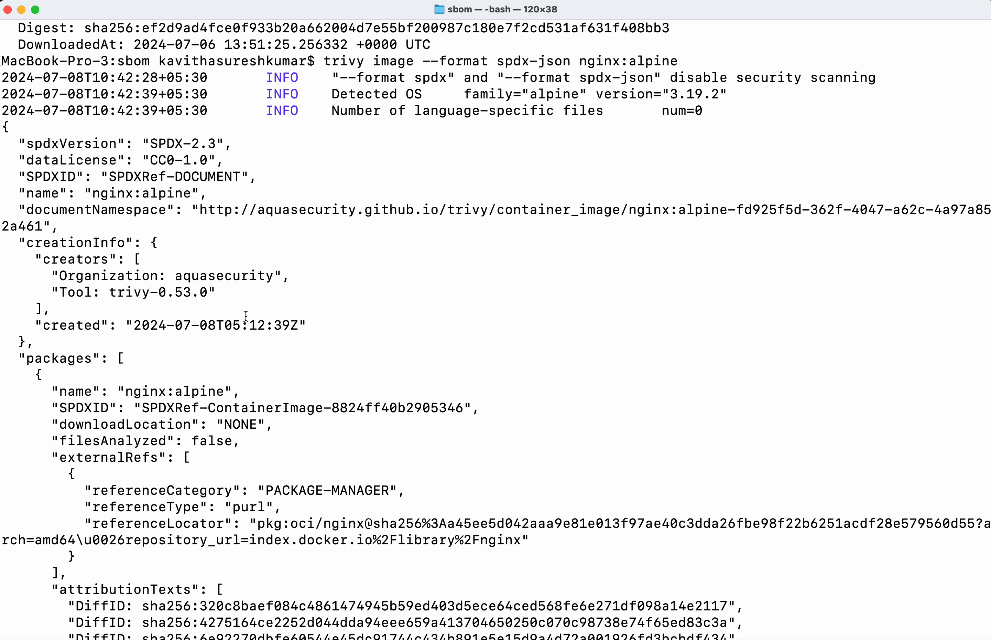
scroll("down", 3)
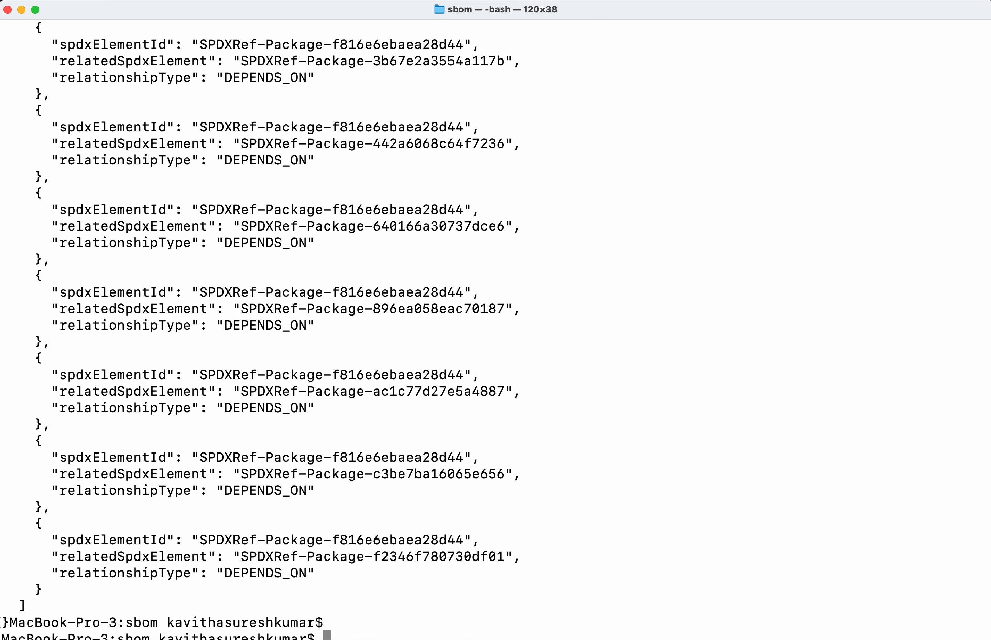
type("clear")
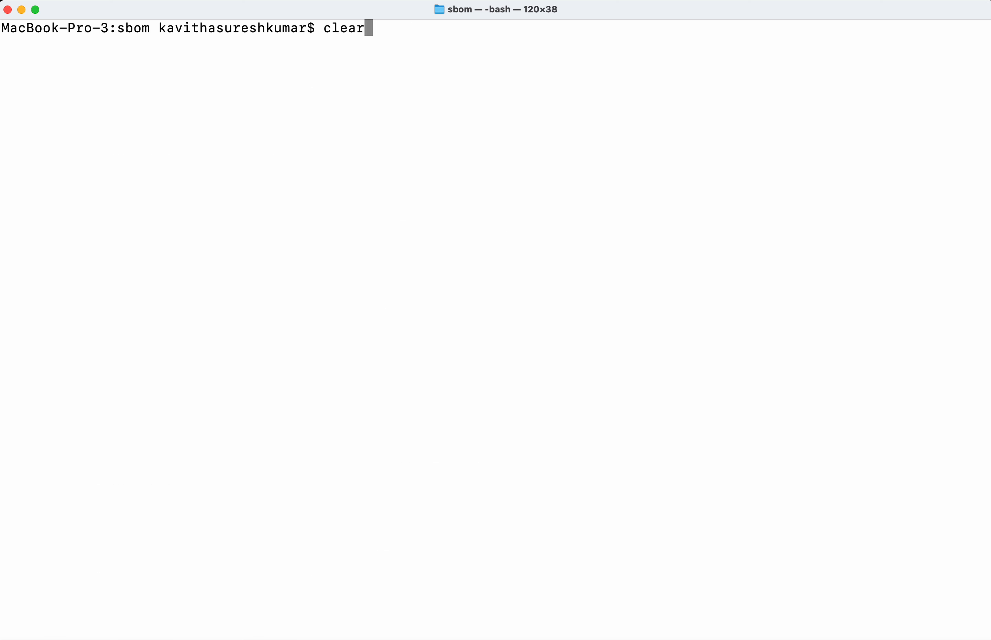
type("trivy image --format spdx-json nginx:alpine")
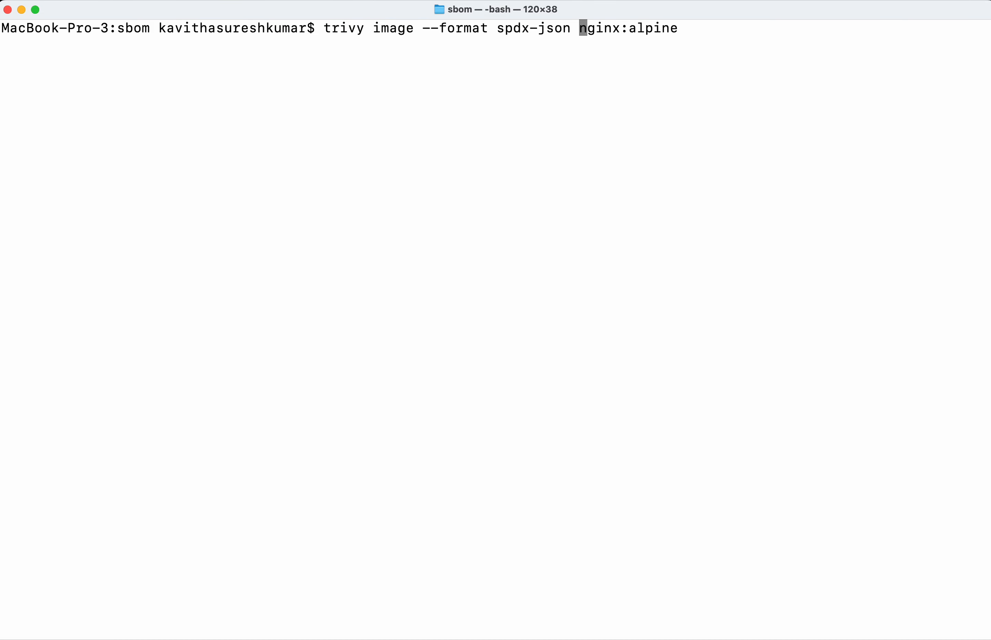
type("--output")
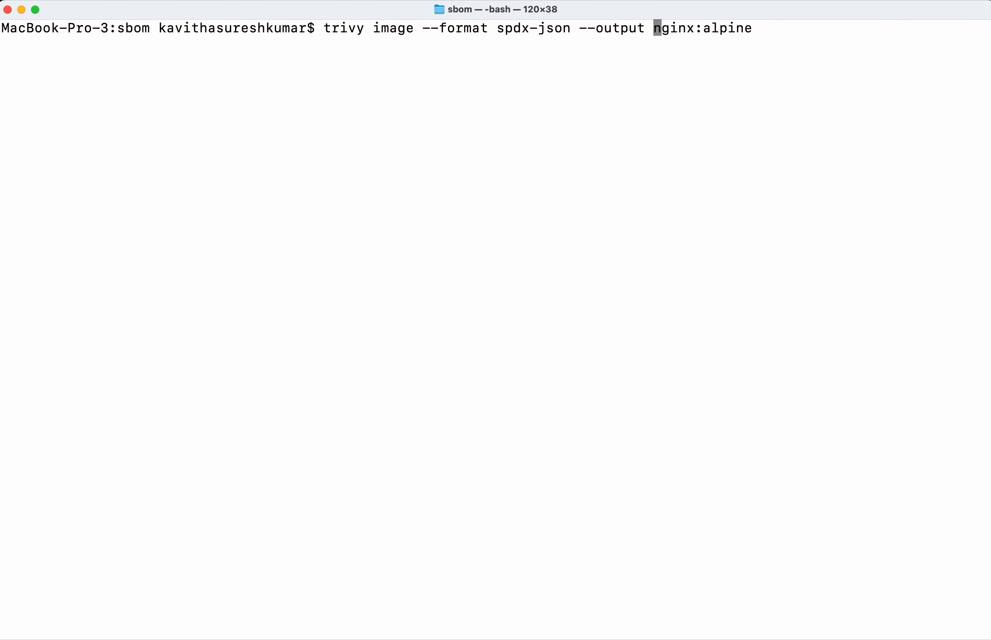
type("sbom.j")
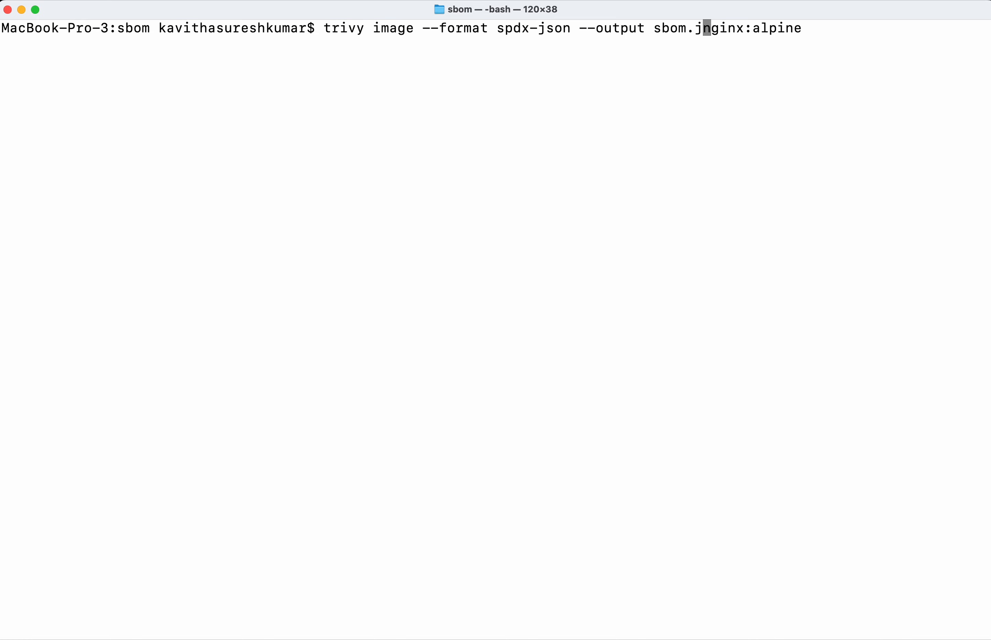
type("son")
type("vi")
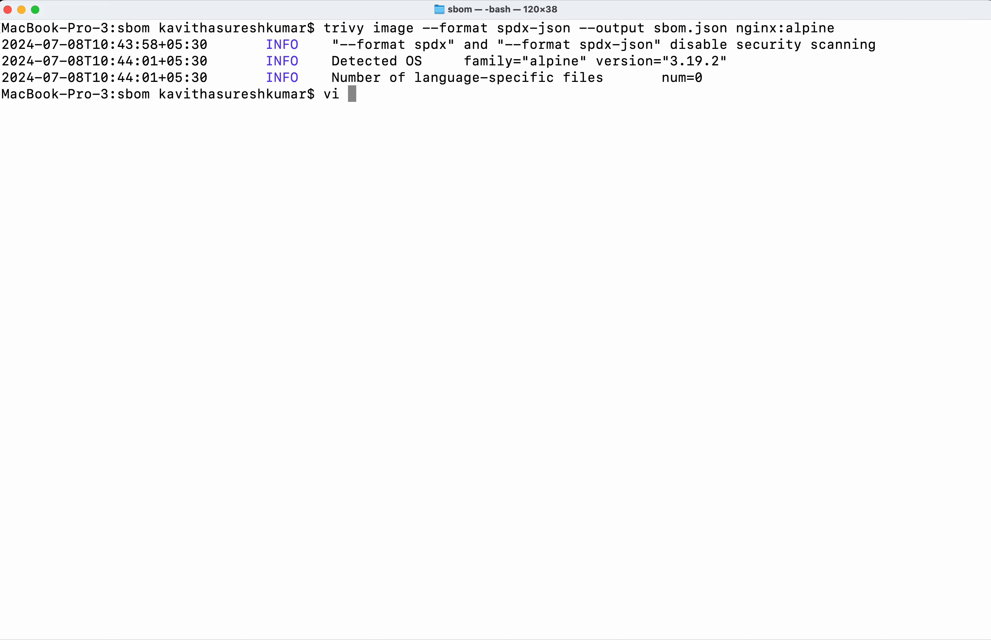
type("sbom.json")
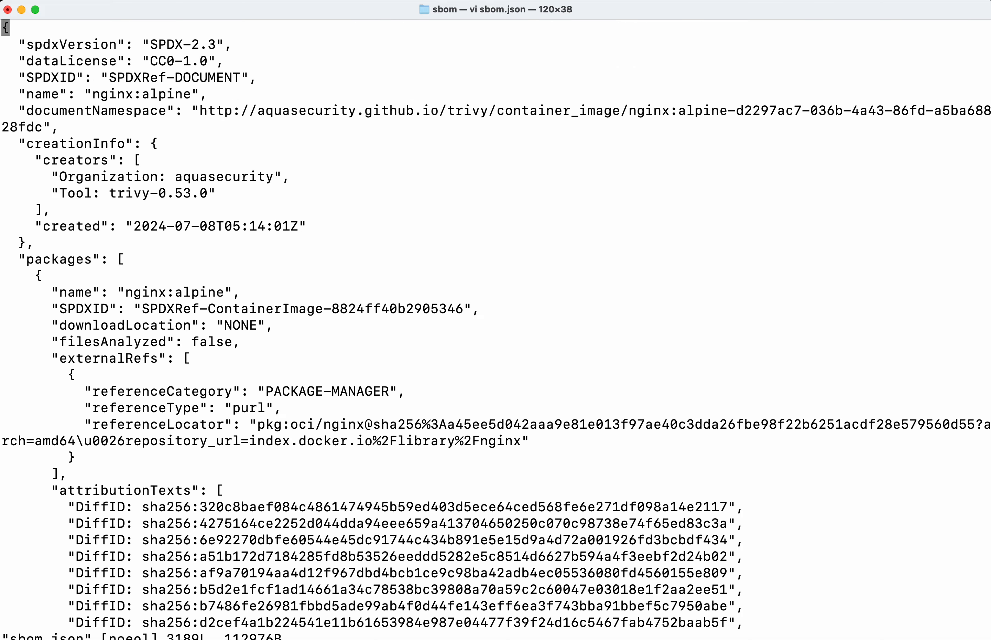